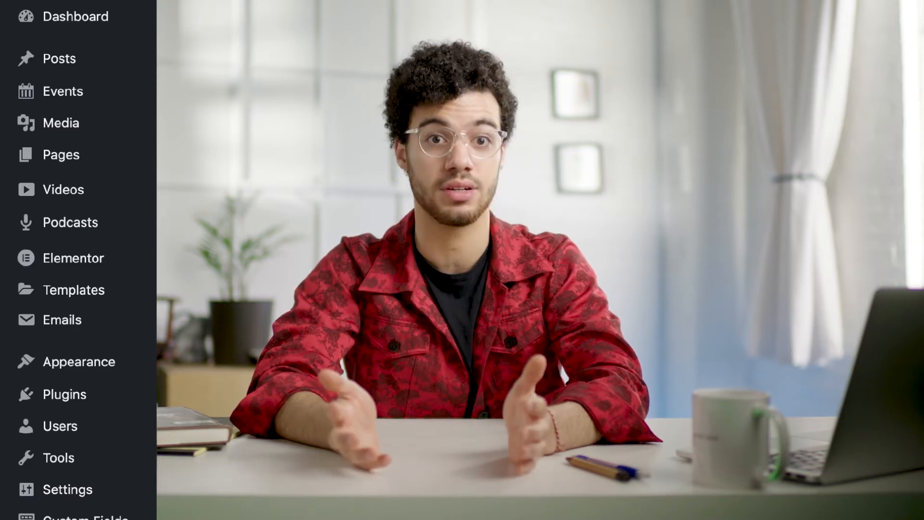
Open Settings > Menu Editor, review the Admin Menu items, and switch to the Plugins tab
click(68, 489)
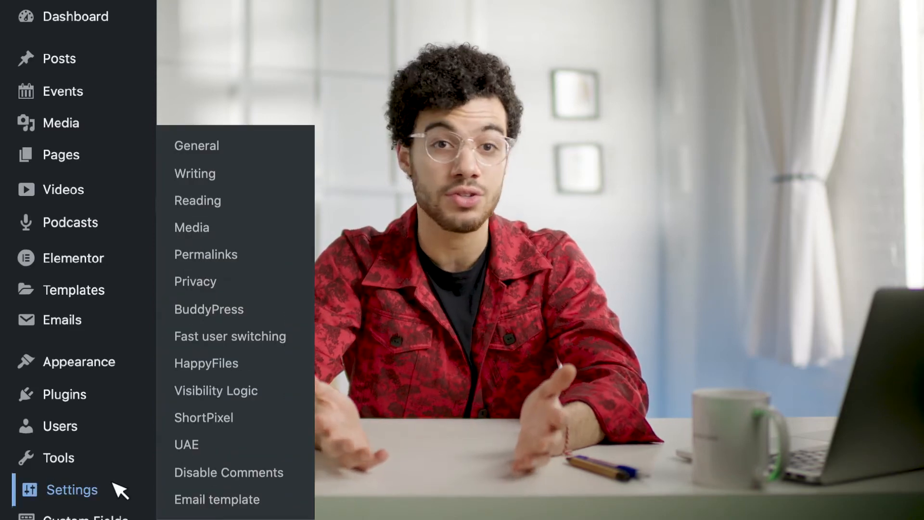
mouse_move(235, 310)
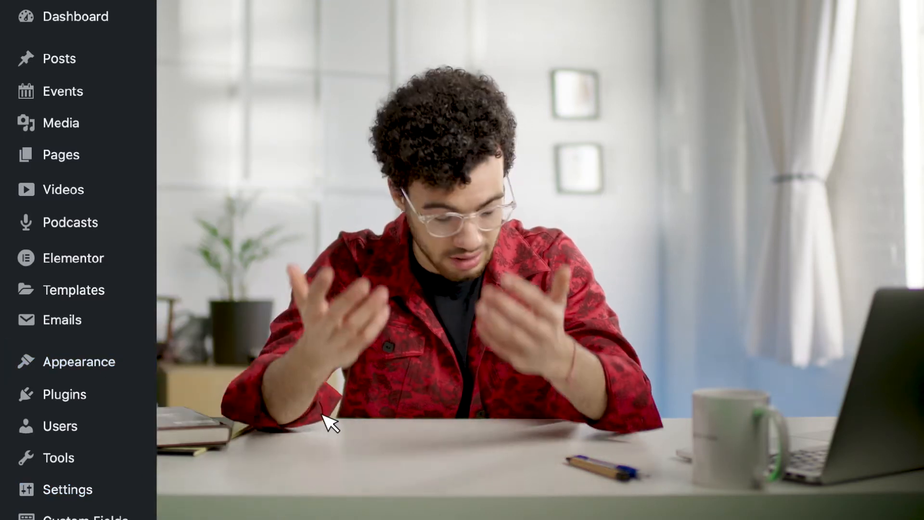
click(66, 392)
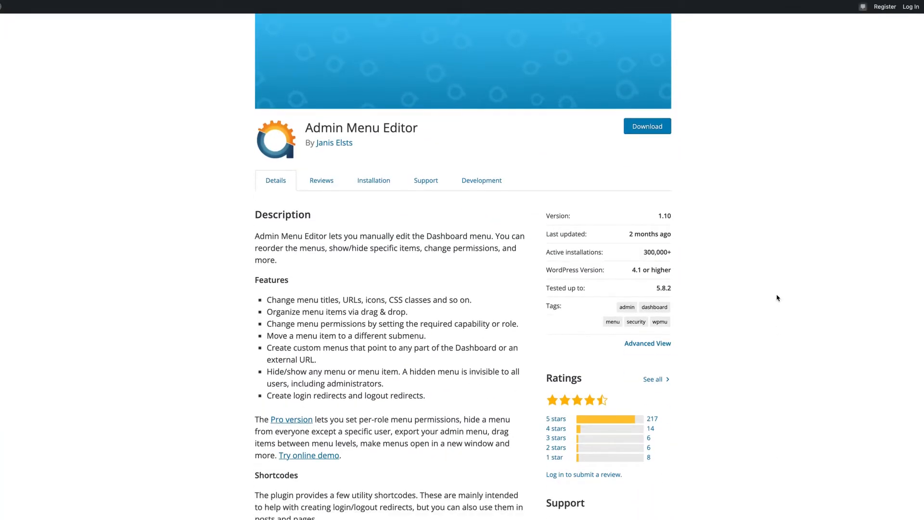
scroll(down, 3)
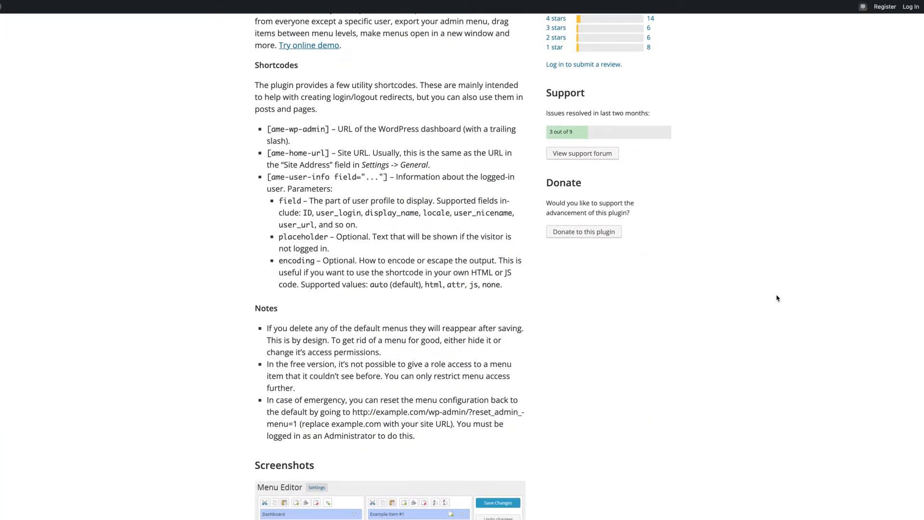
scroll(up, 3)
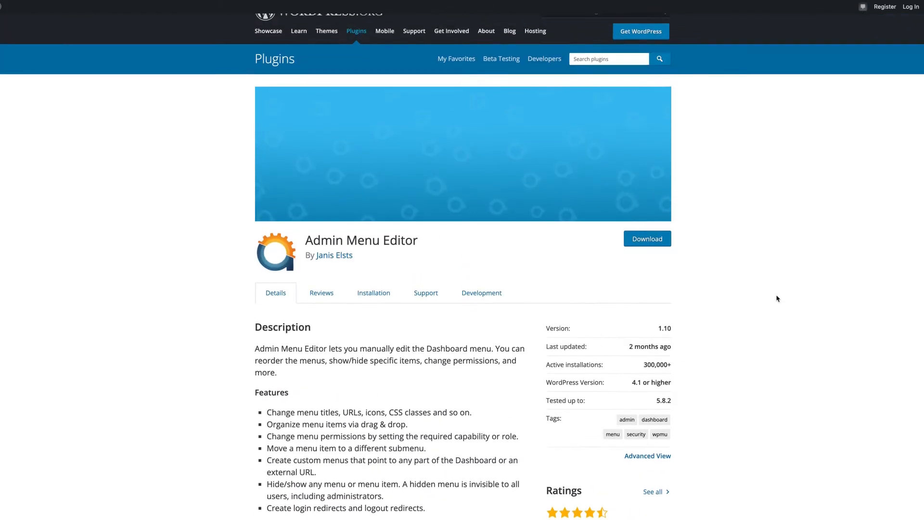
scroll(up, 3)
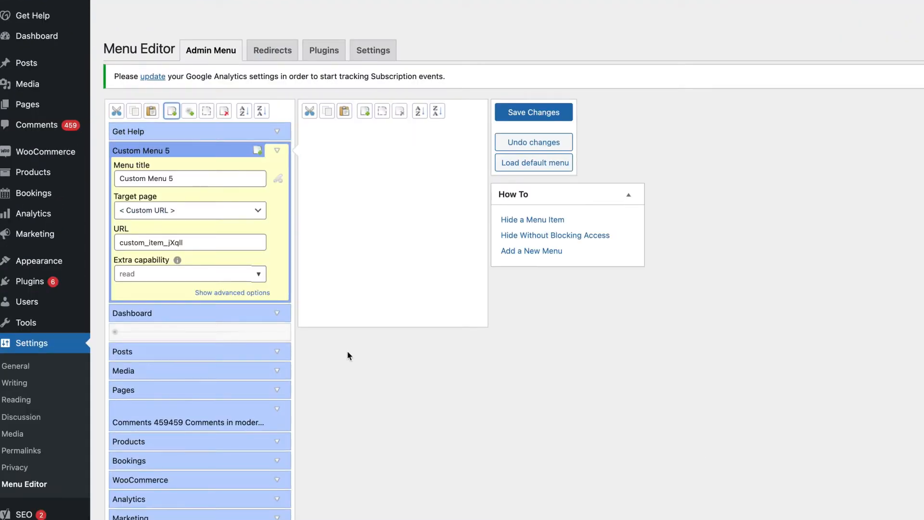
scroll(down, 3)
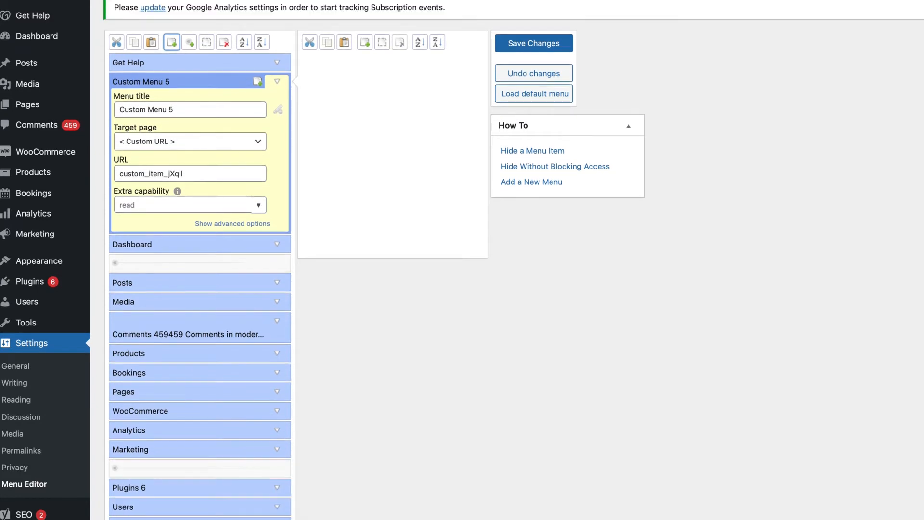
scroll(up, 3)
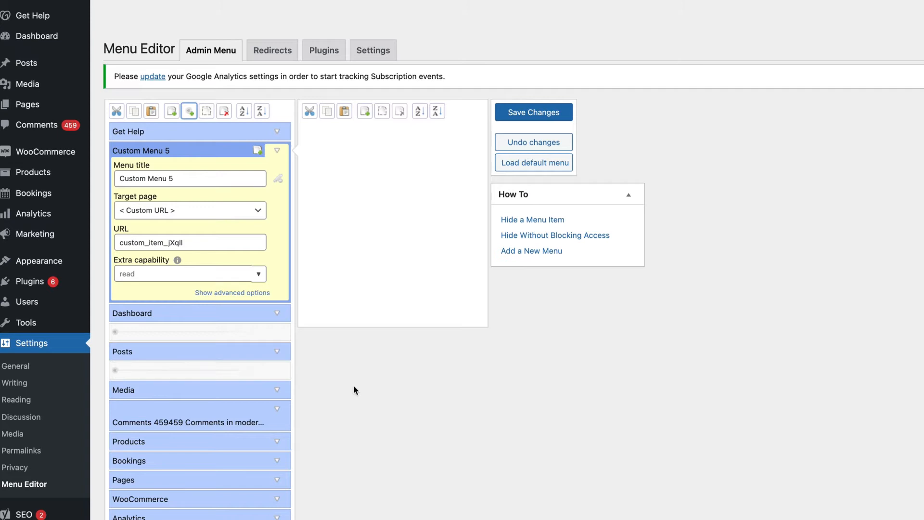
click(323, 49)
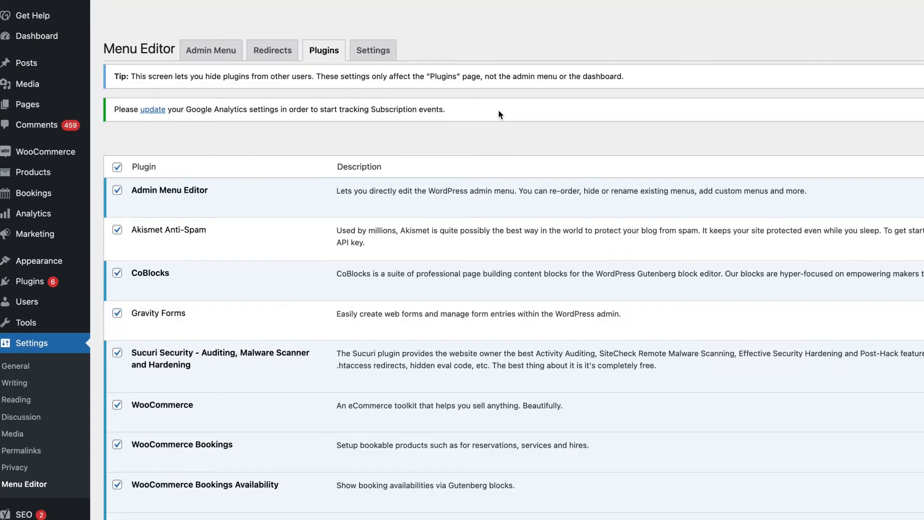
mouse_move(150, 272)
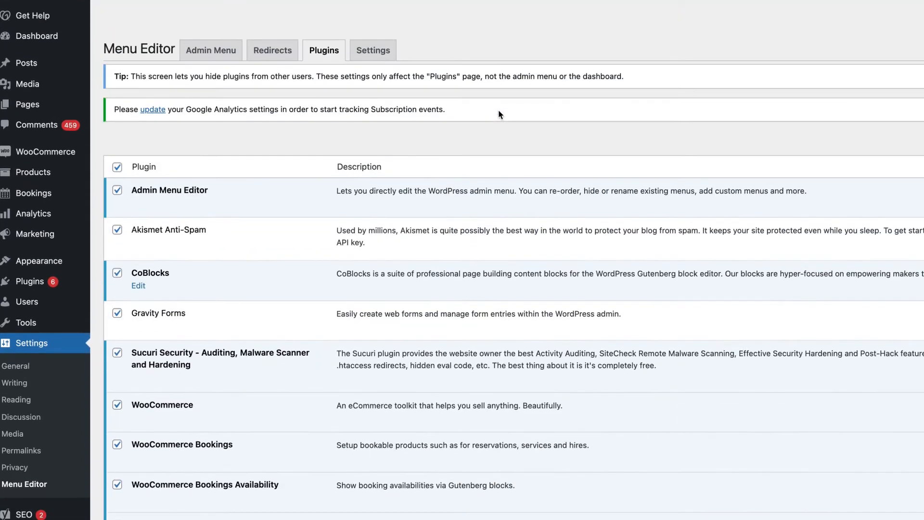
click(210, 50)
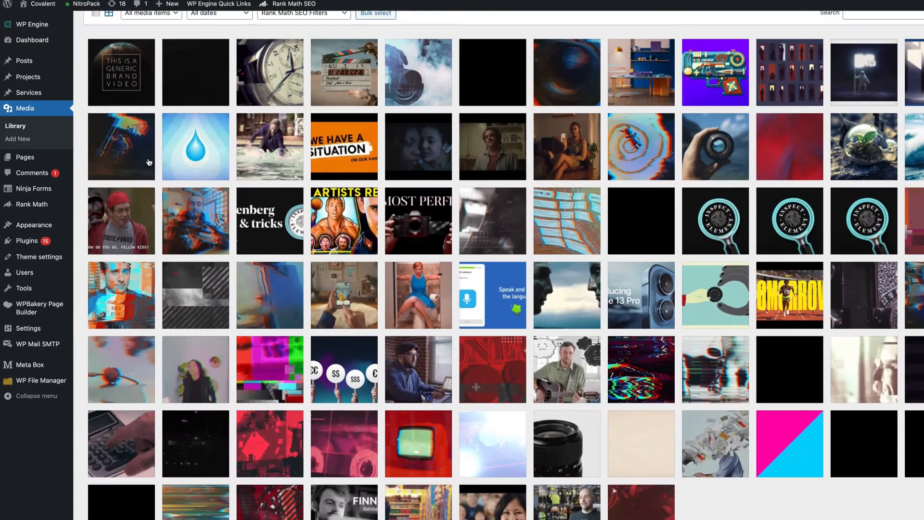
Return to the Dashboard, go to Posts > All Posts, and scroll the list
scroll(down, 3)
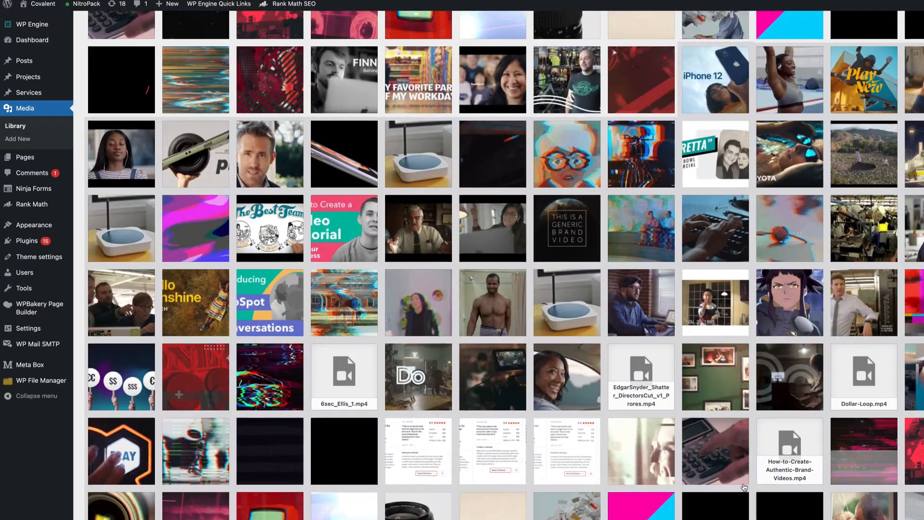
click(31, 40)
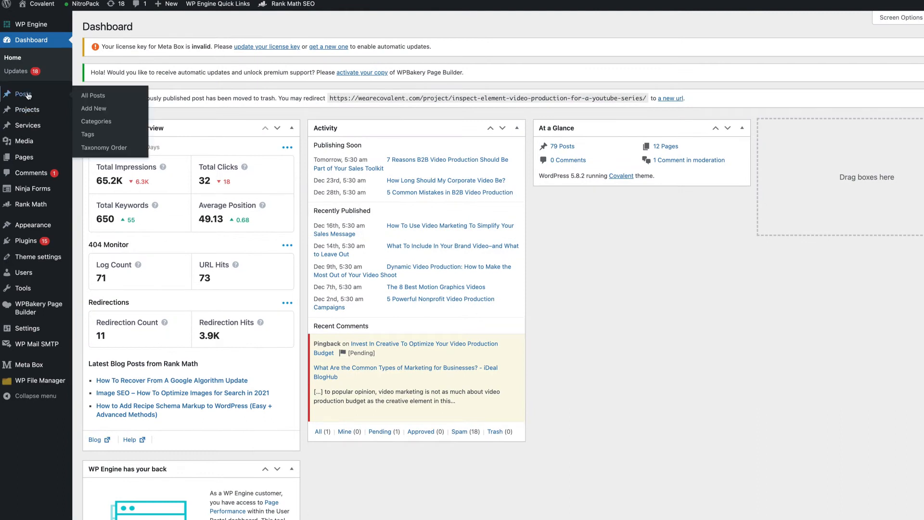
click(93, 95)
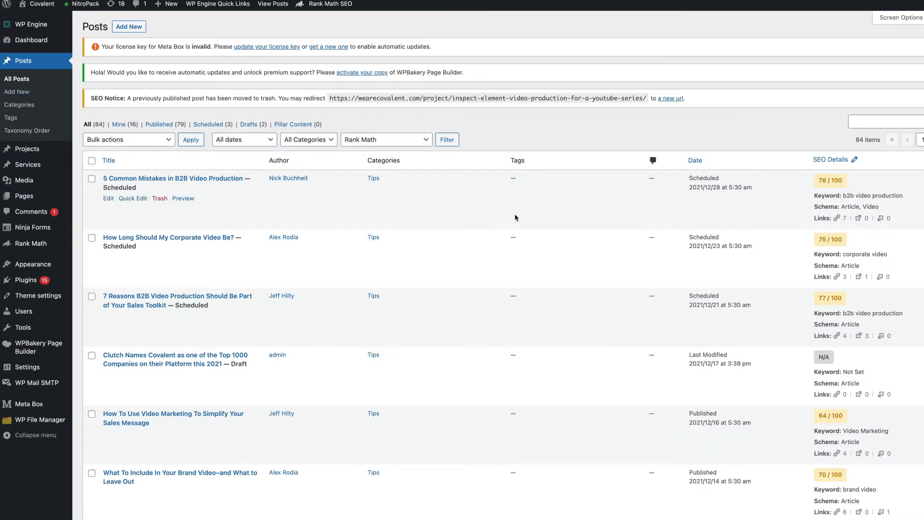
scroll(down, 3)
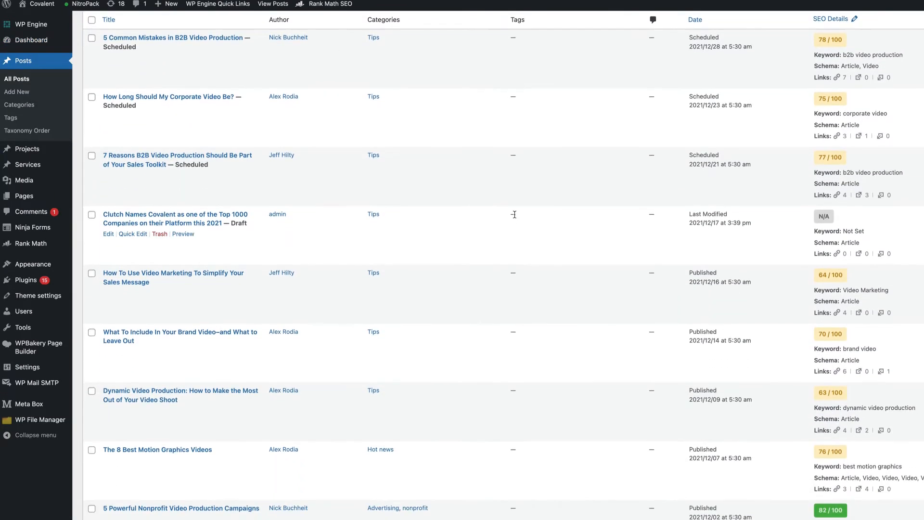
scroll(down, 3)
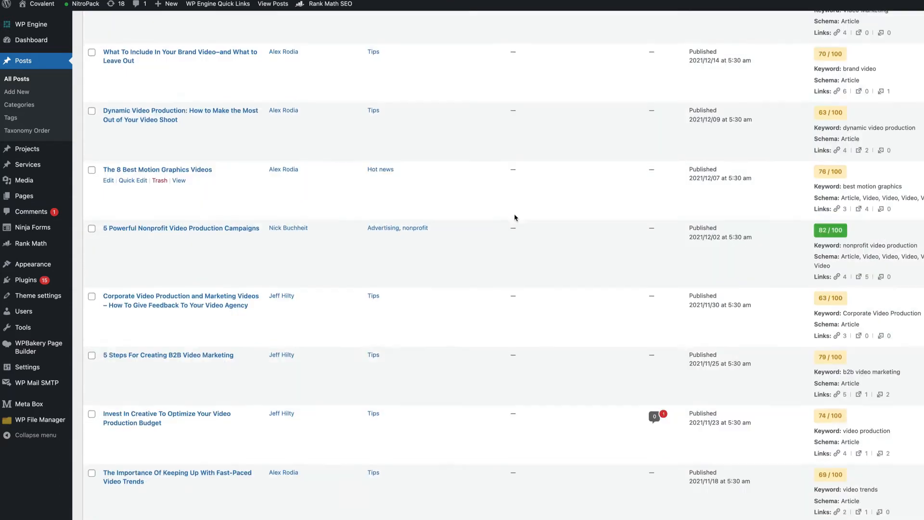
scroll(down, 3)
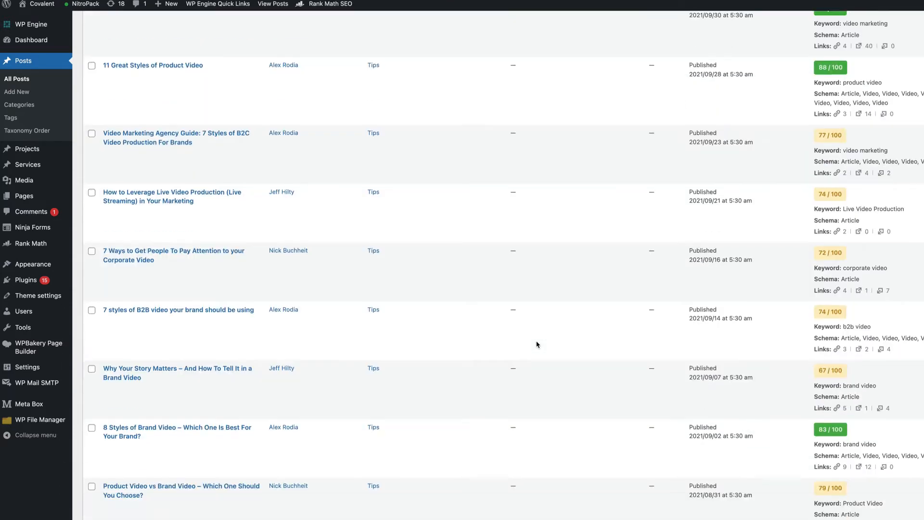
scroll(down, 3)
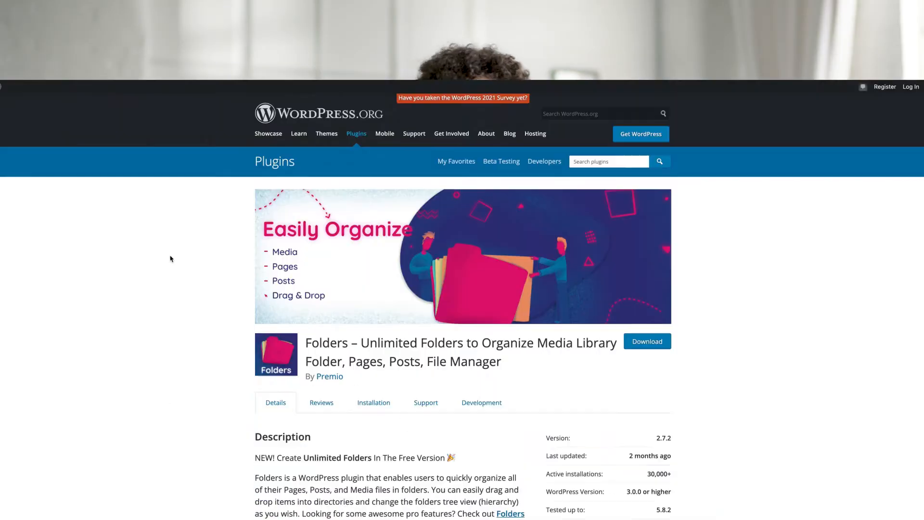
scroll(down, 3)
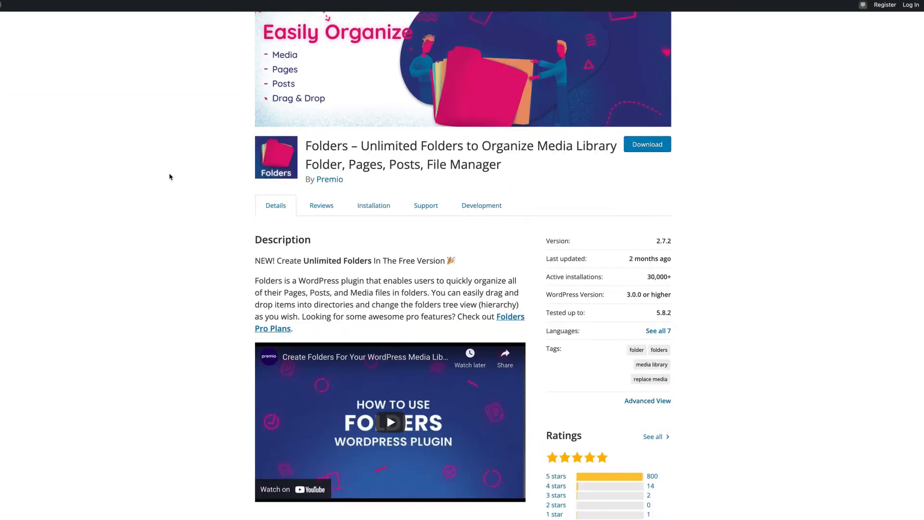
scroll(down, 3)
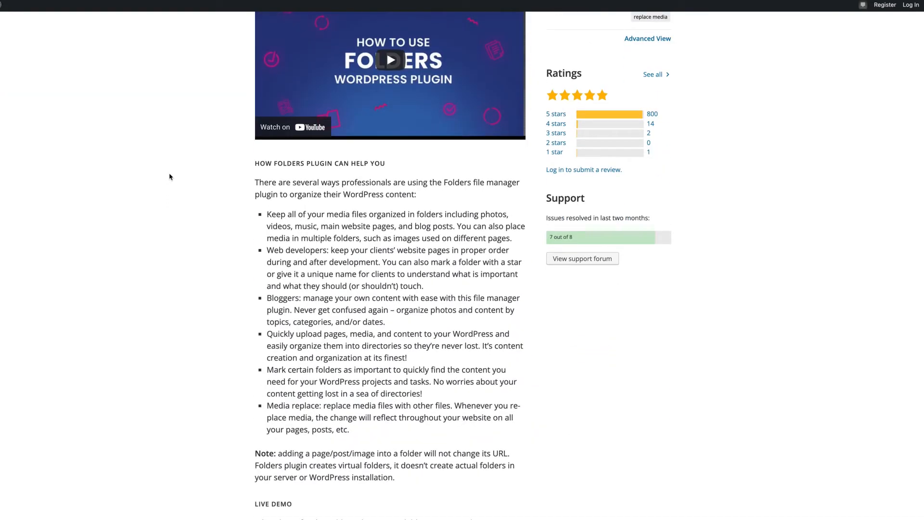
scroll(down, 3)
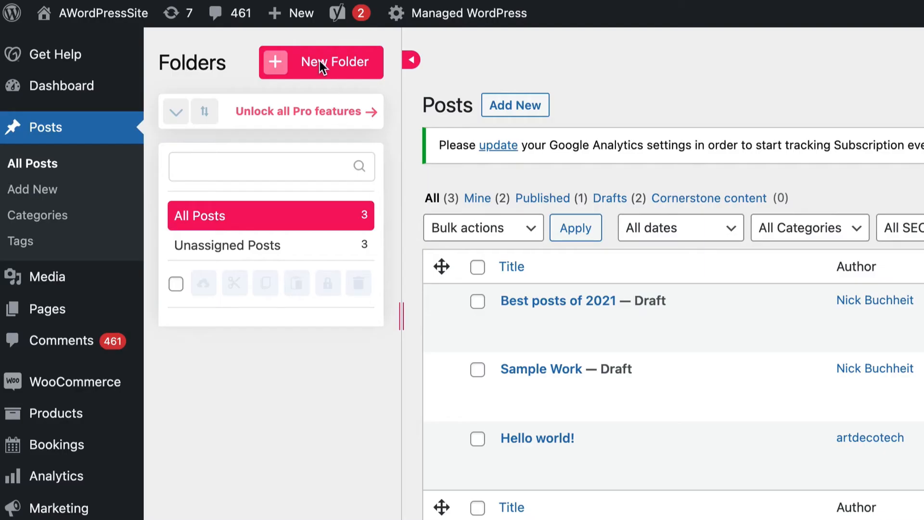
Create a new posts folder named 'August' in the Folders panel
click(321, 63)
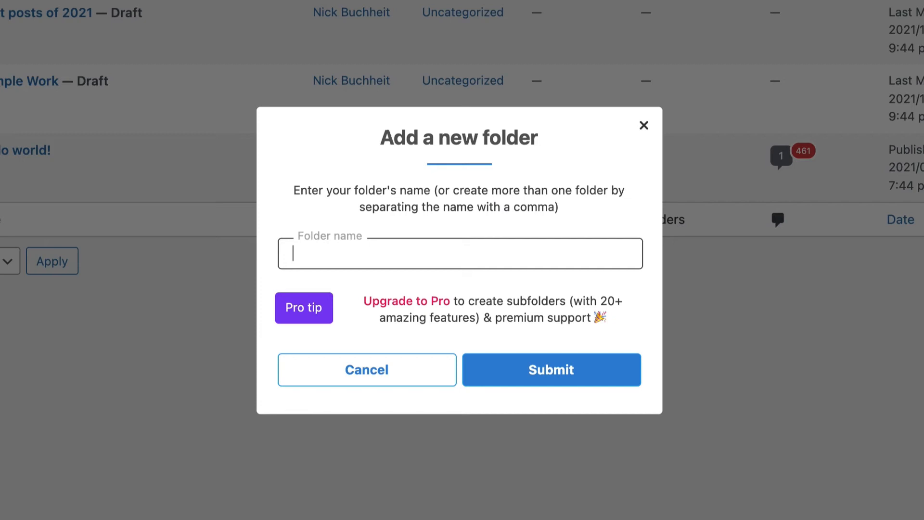
text(August)
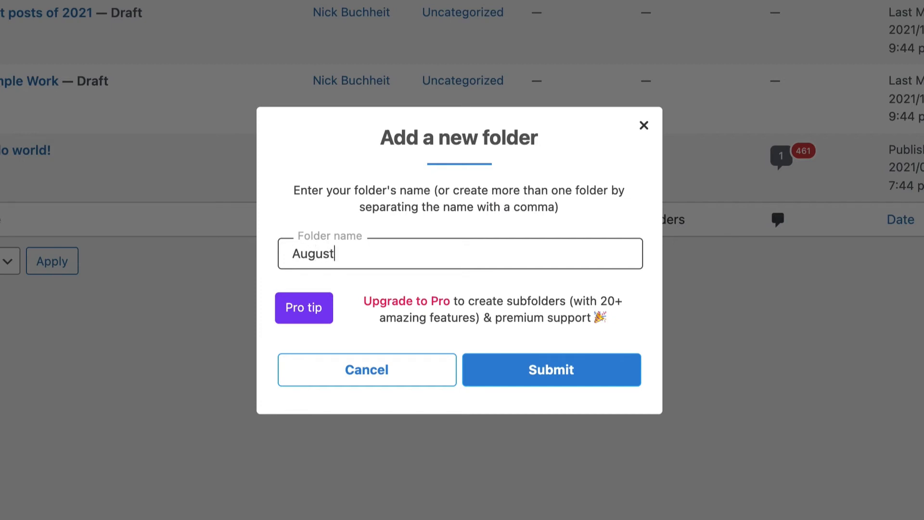
click(551, 369)
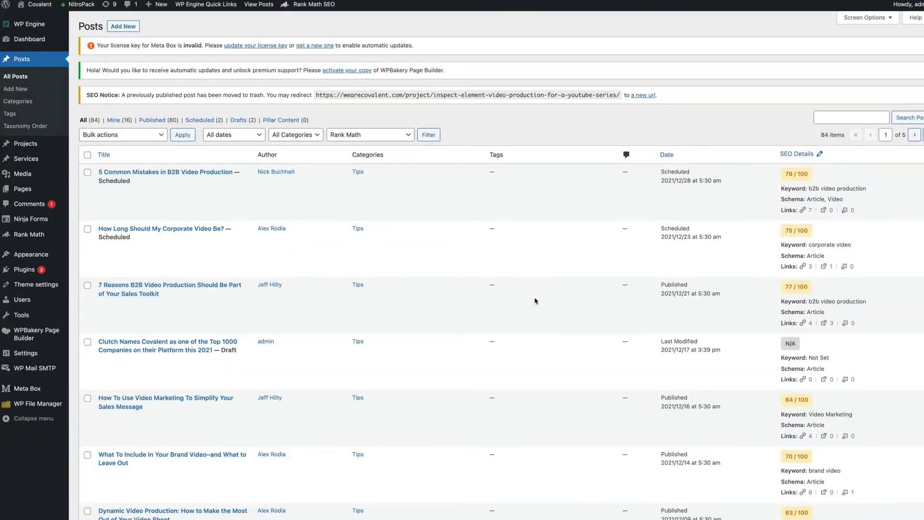
mouse_move(322, 147)
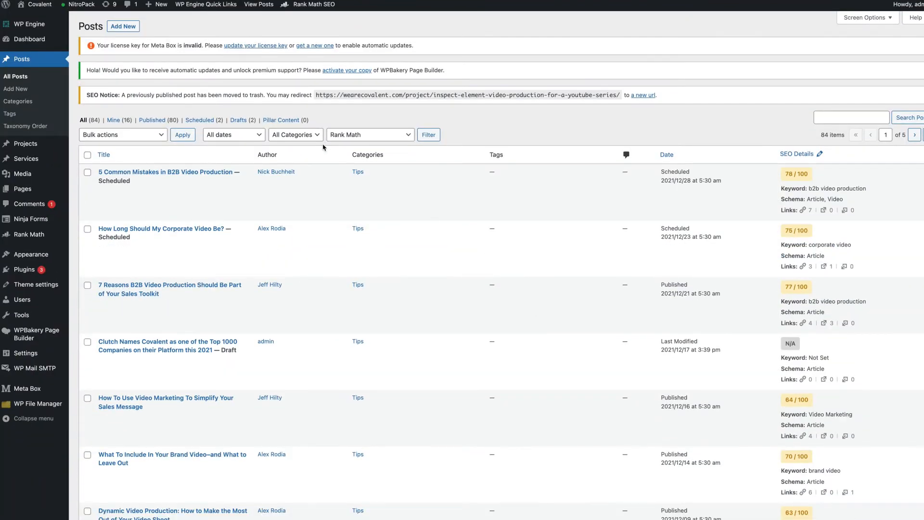
Filter the Covalent posts table by one category from the All Categories dropdown
click(294, 134)
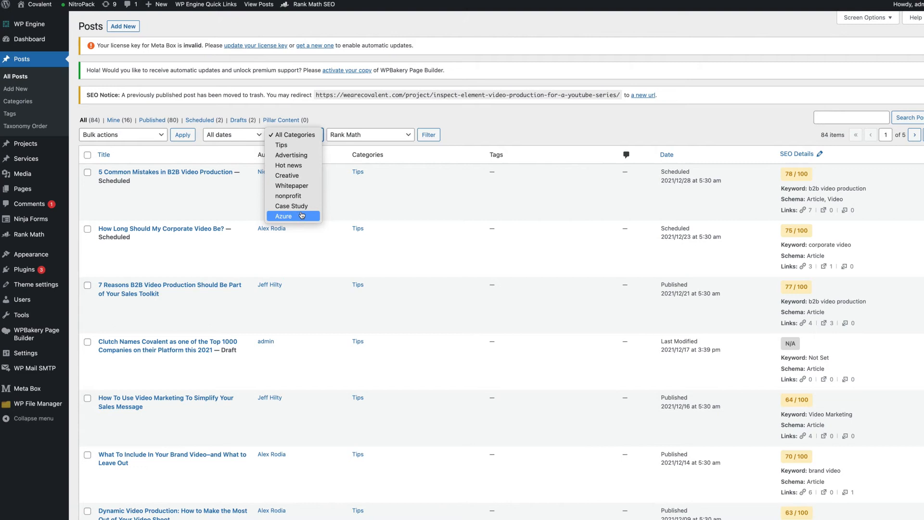
click(283, 215)
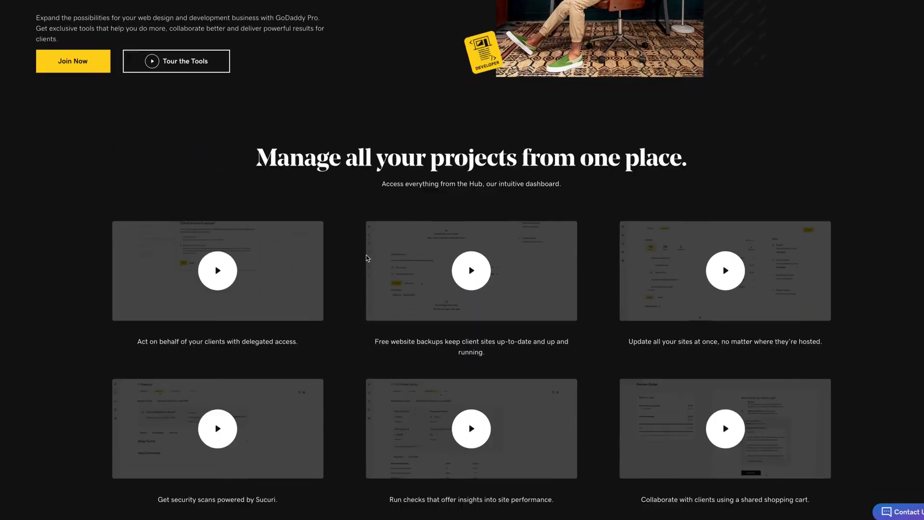
Scroll through the GoDaddy Pro tools page to reach the sign-in page
scroll(down, 3)
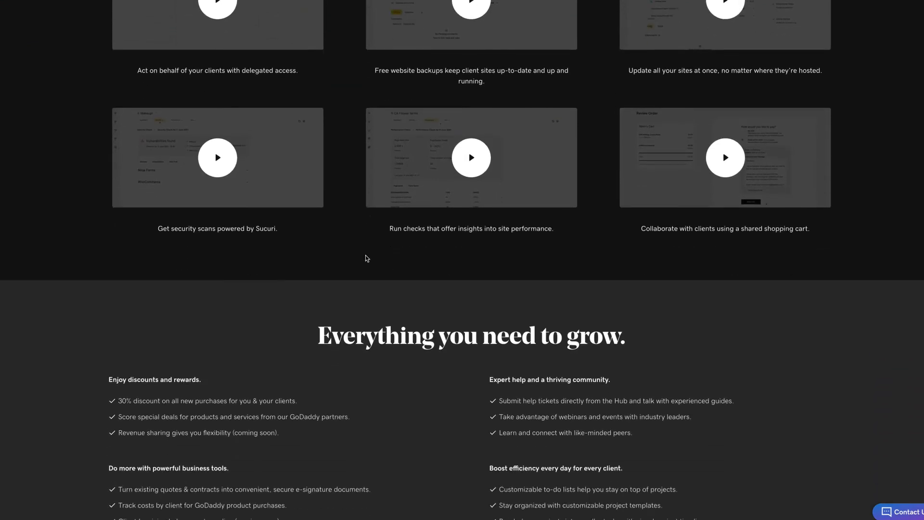
scroll(up, 3)
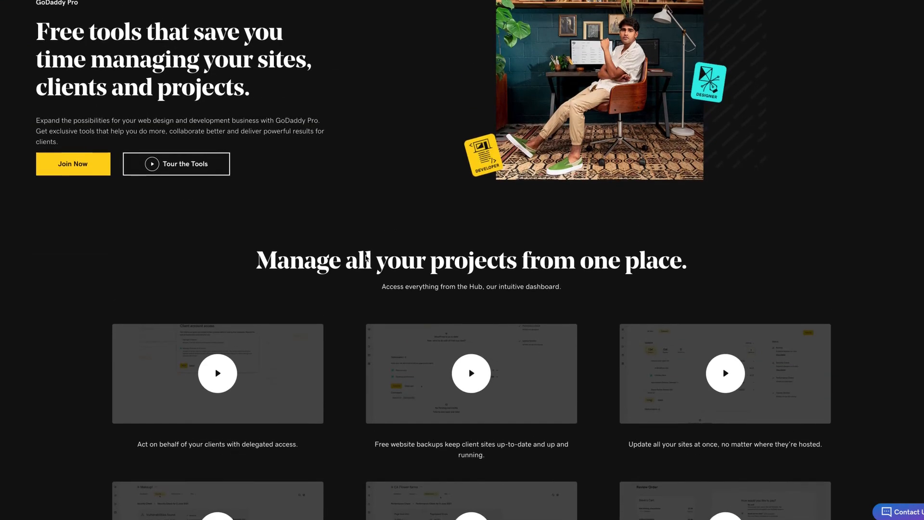
scroll(up, 3)
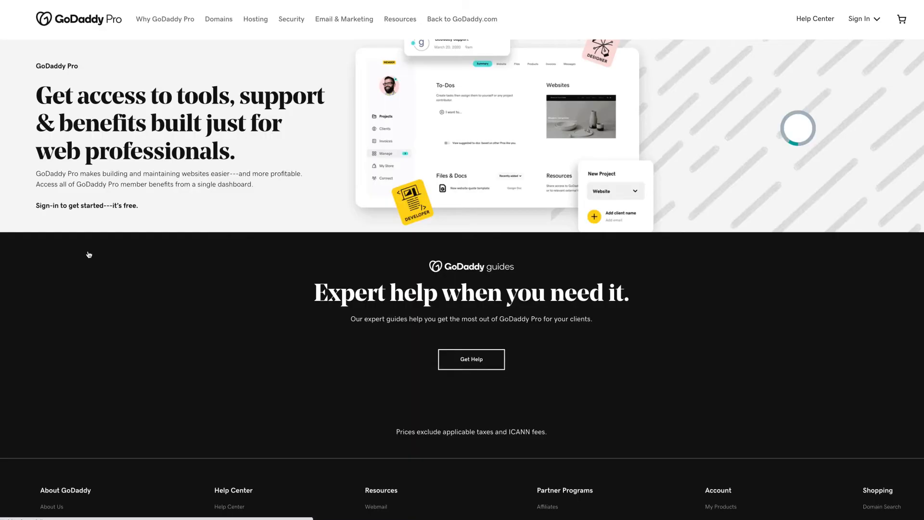
Sign in and browse Clients, the Covalent Website project, and managed Sites
click(859, 19)
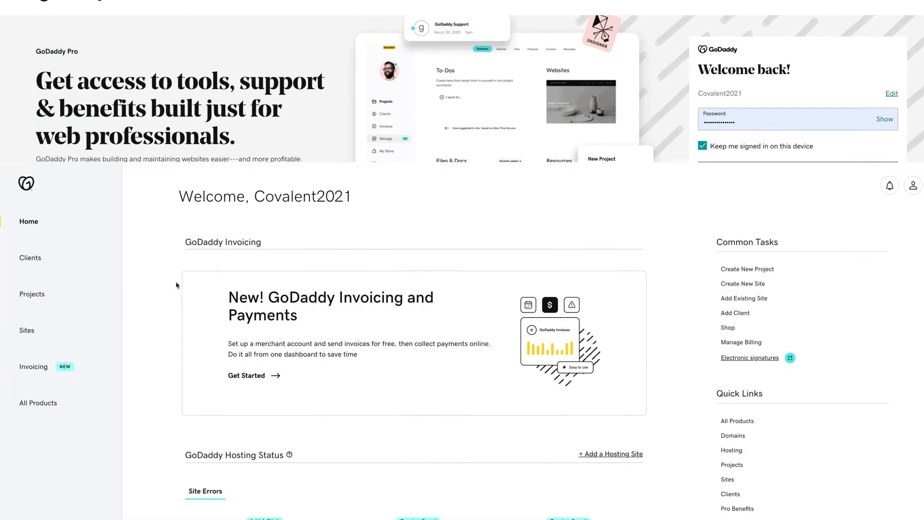
click(30, 258)
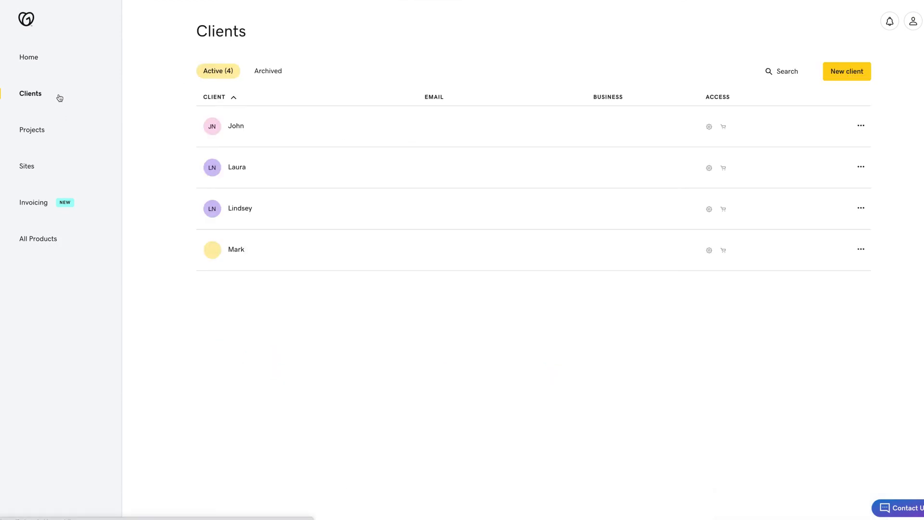
mouse_move(321, 249)
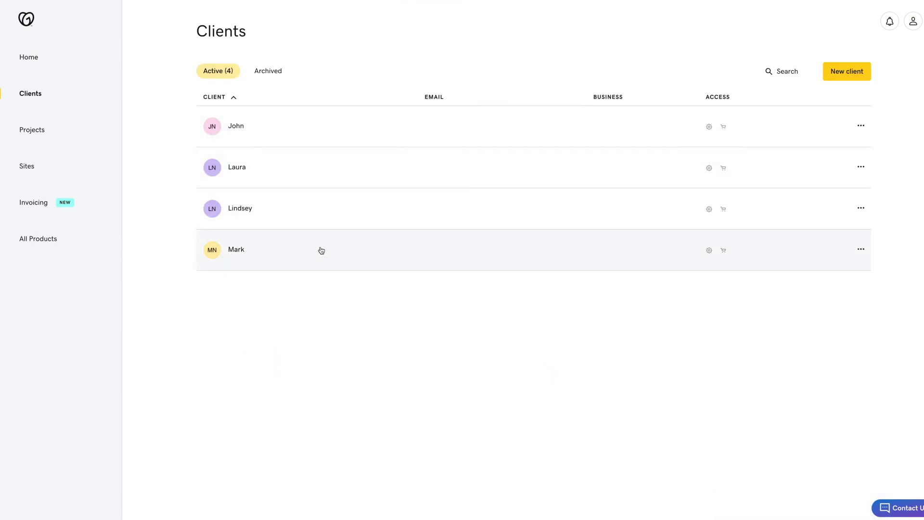
click(32, 129)
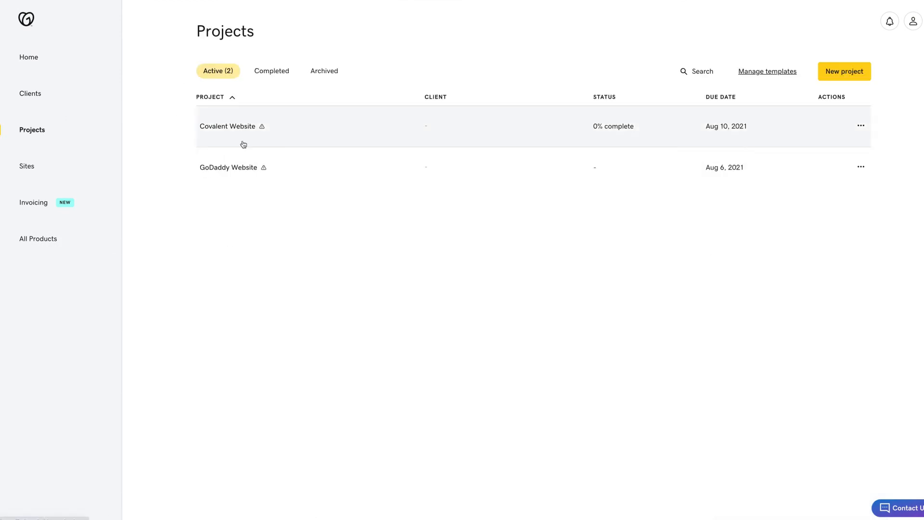
click(226, 126)
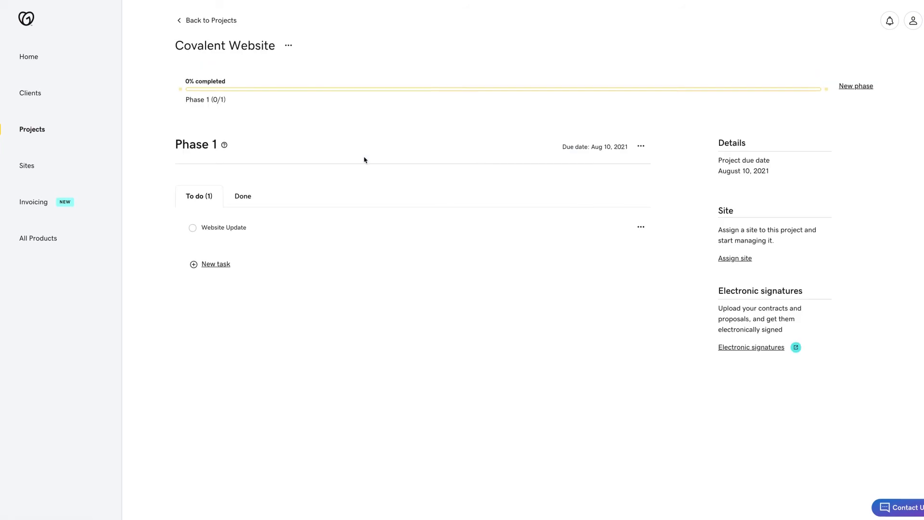
click(26, 166)
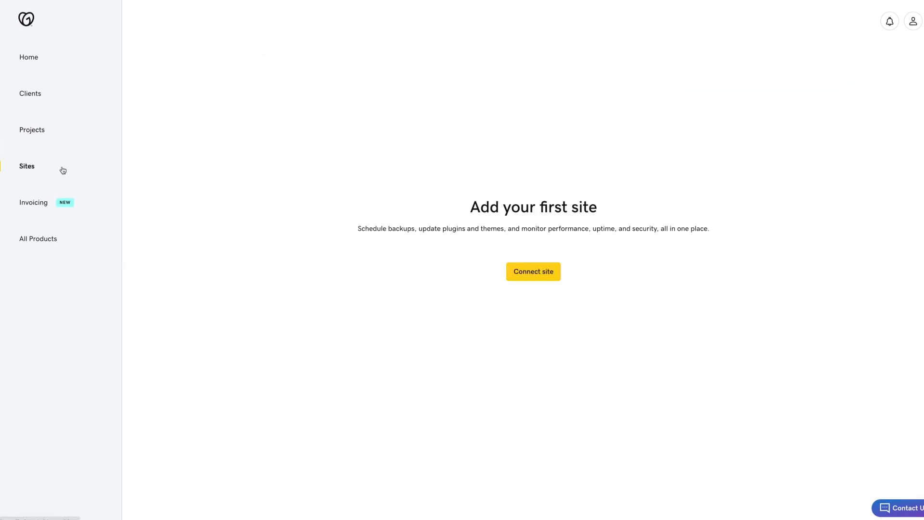
Open CA Flower farms' security and performance check results
click(532, 271)
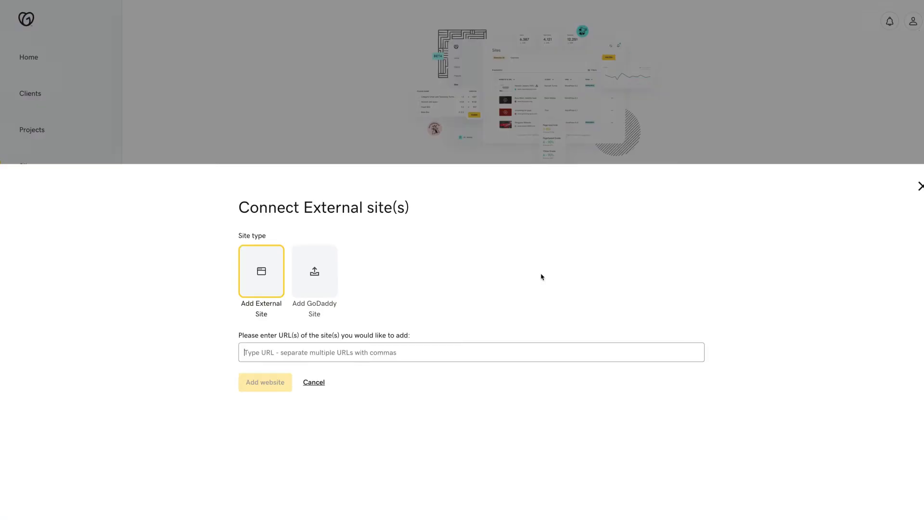
click(313, 382)
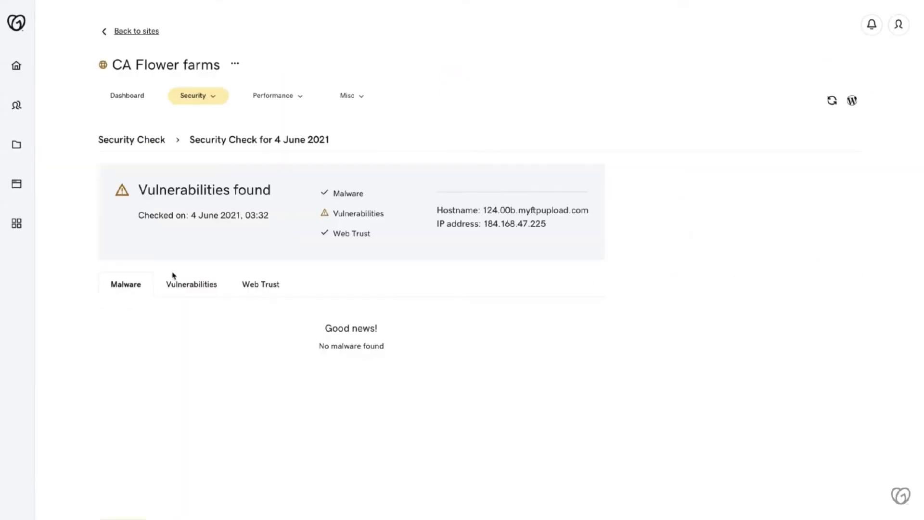
click(274, 95)
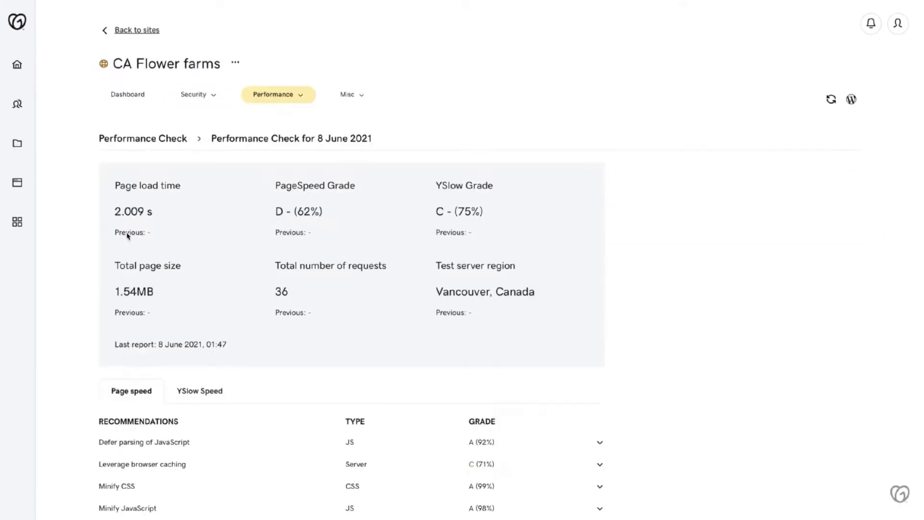